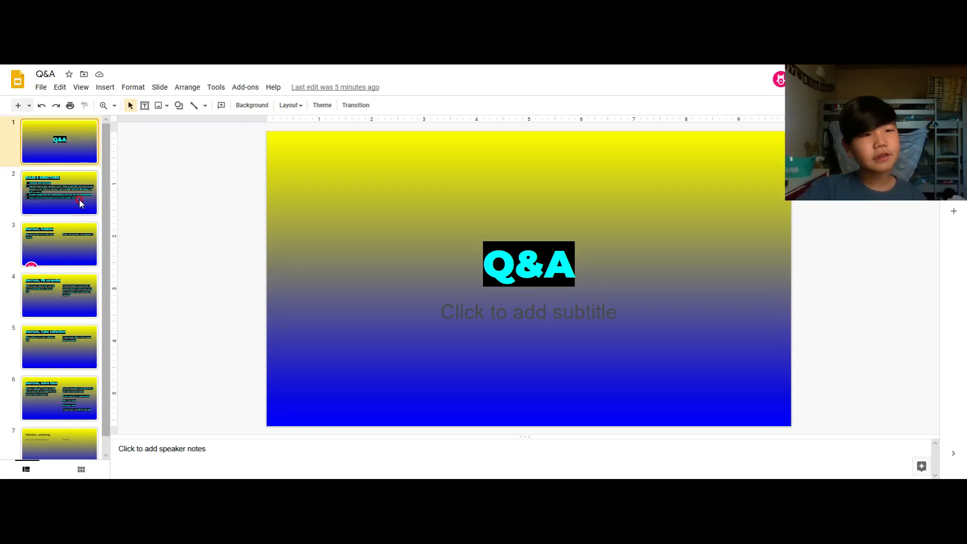
pyautogui.moveTo(65, 195)
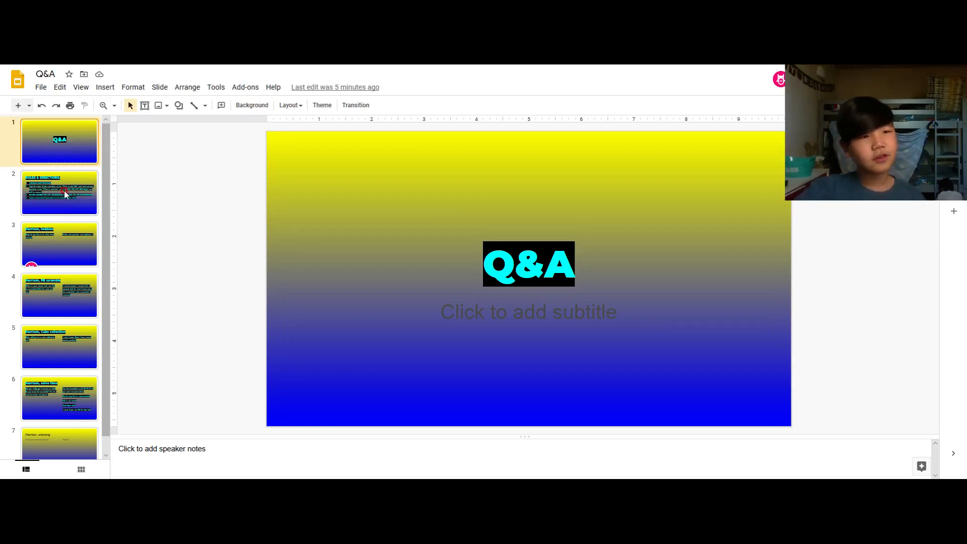
# Step: Open slide 2, Rules & Directions, showing the four numbered posting rules
pyautogui.click(59, 193)
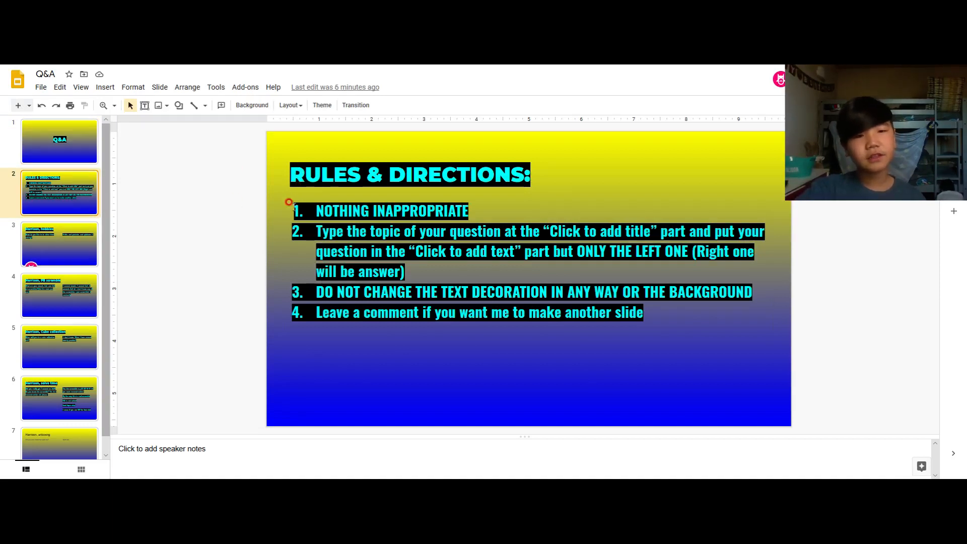
pyautogui.moveTo(83, 251)
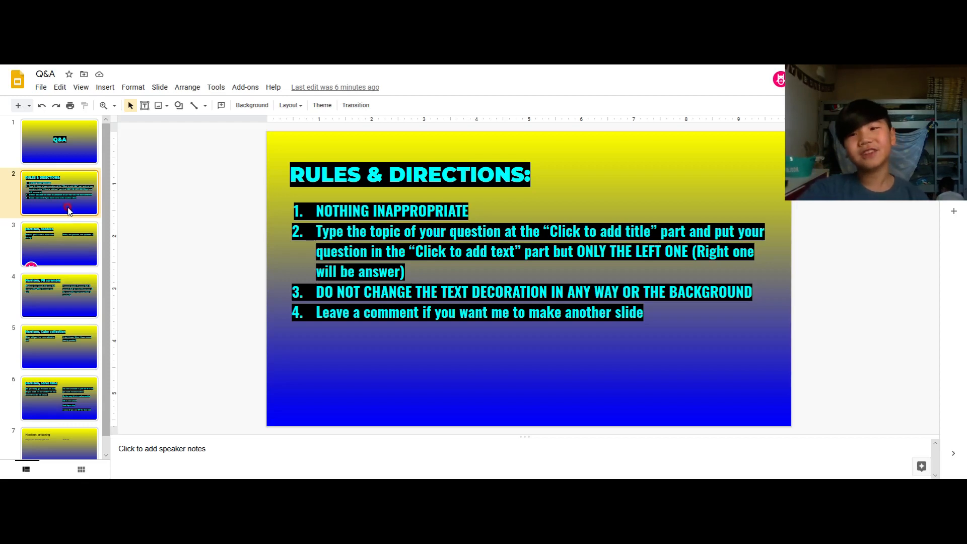
# Step: View the hobbies question slide, then the 'Harrison, PB scramble' slide with its answer
pyautogui.click(59, 243)
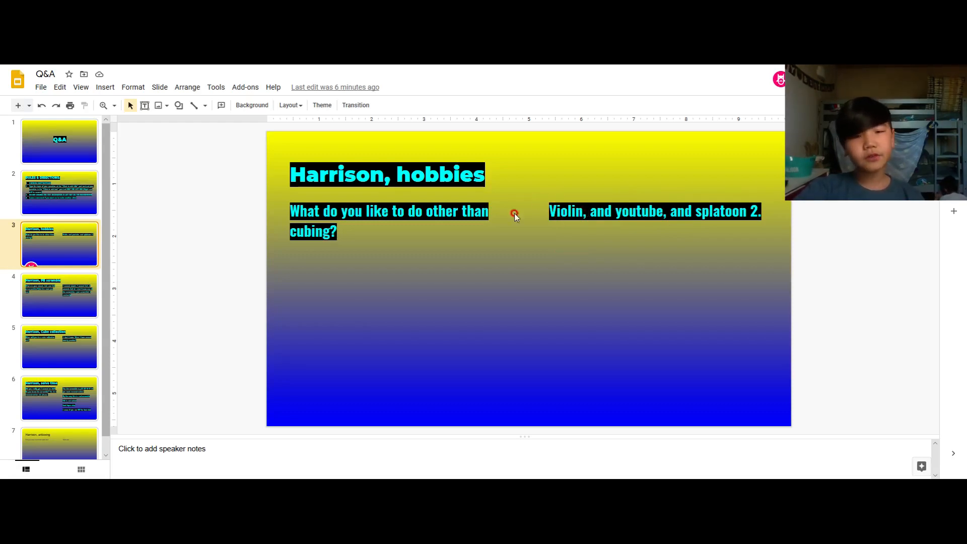
pyautogui.moveTo(611, 200)
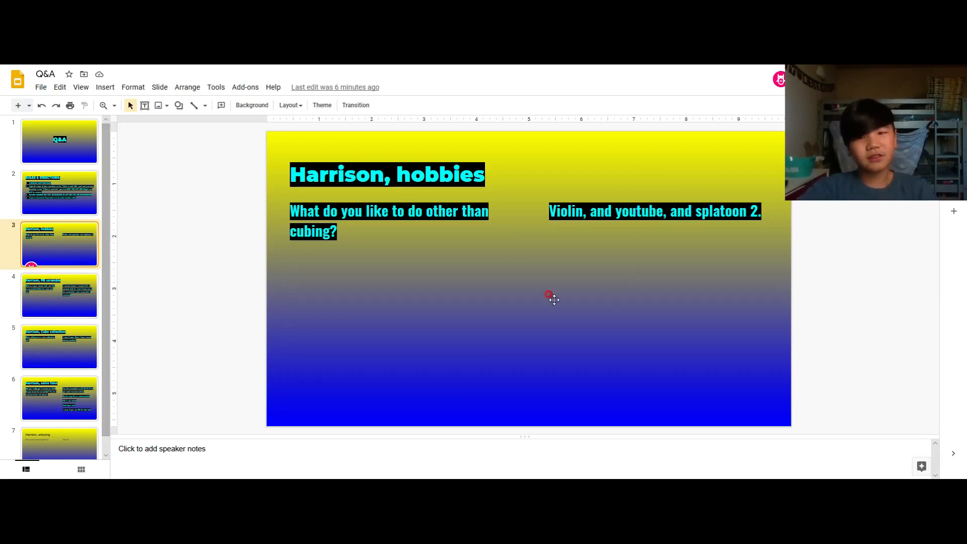
pyautogui.moveTo(60, 294)
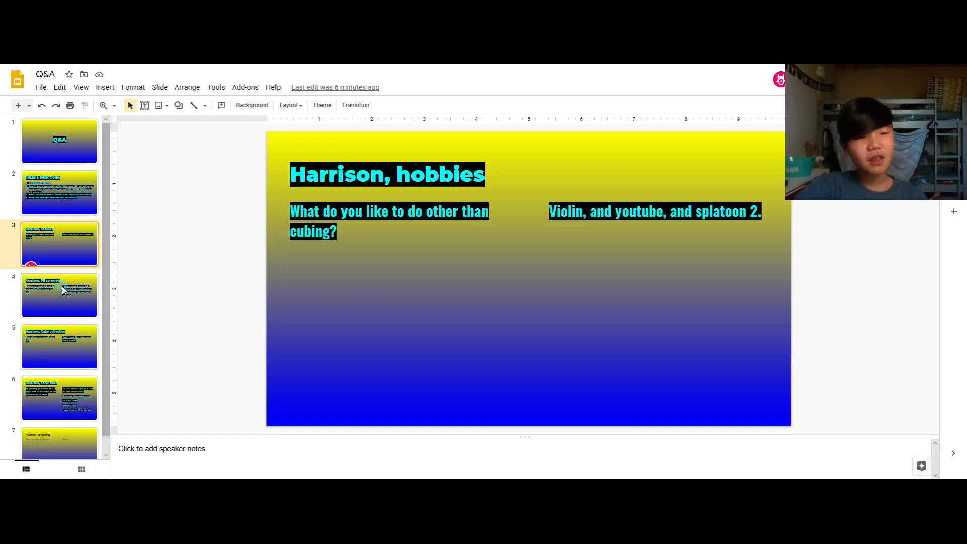
pyautogui.click(59, 295)
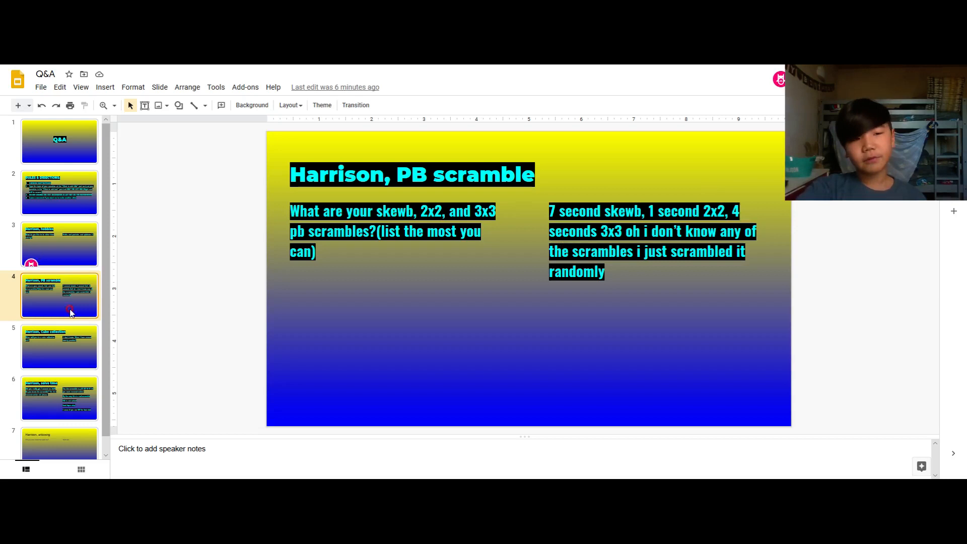
pyautogui.moveTo(52, 360)
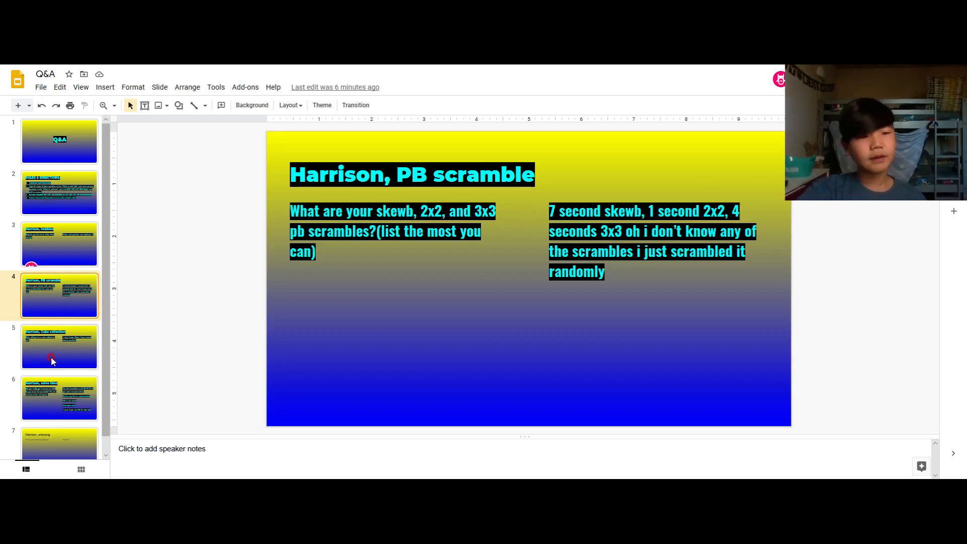
# Step: Open slide 5, the 'Harrison, Cube collection' video question and answer
pyautogui.click(60, 346)
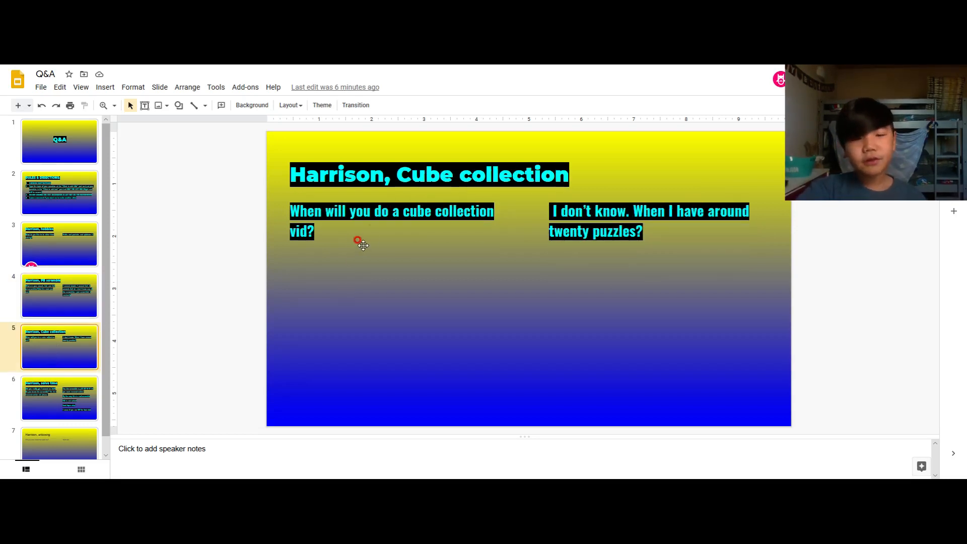
pyautogui.moveTo(648, 259)
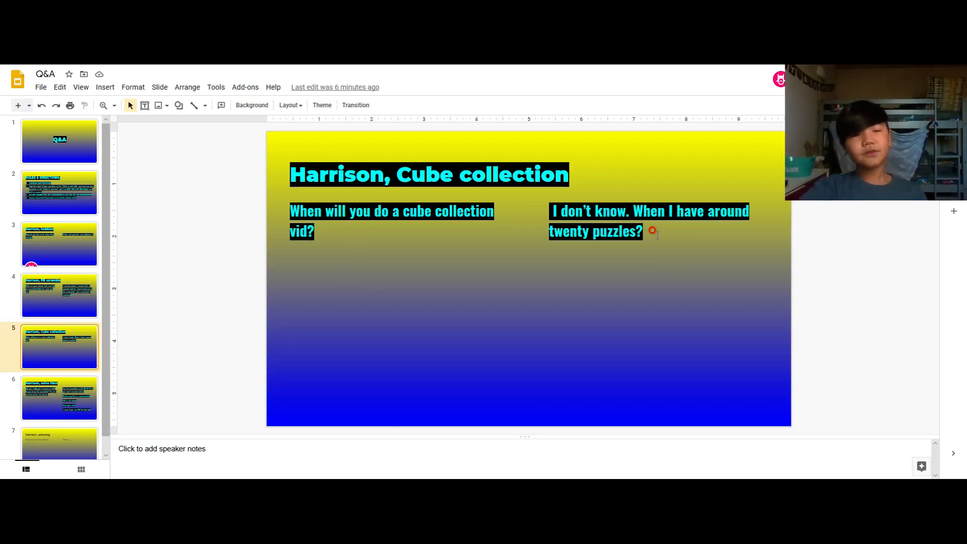
pyautogui.moveTo(669, 243)
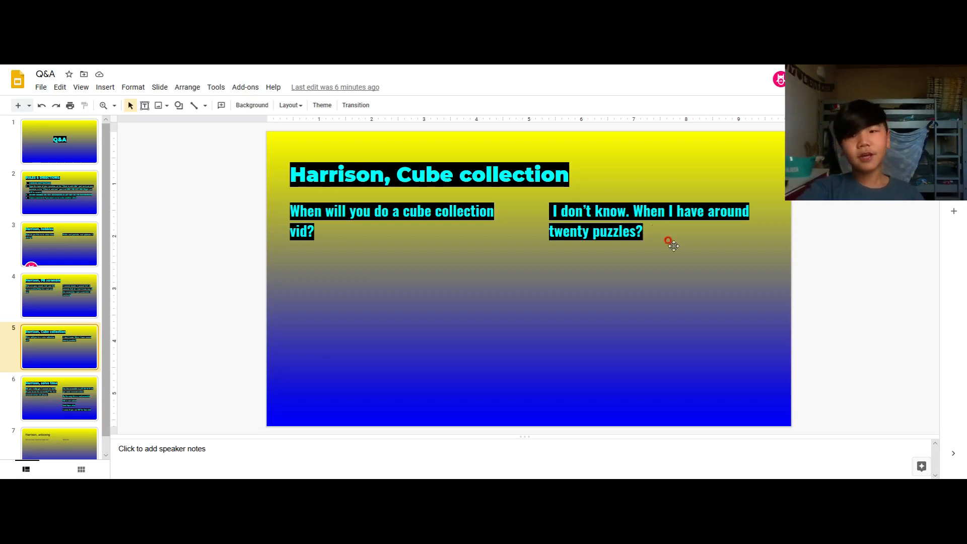
pyautogui.moveTo(712, 234)
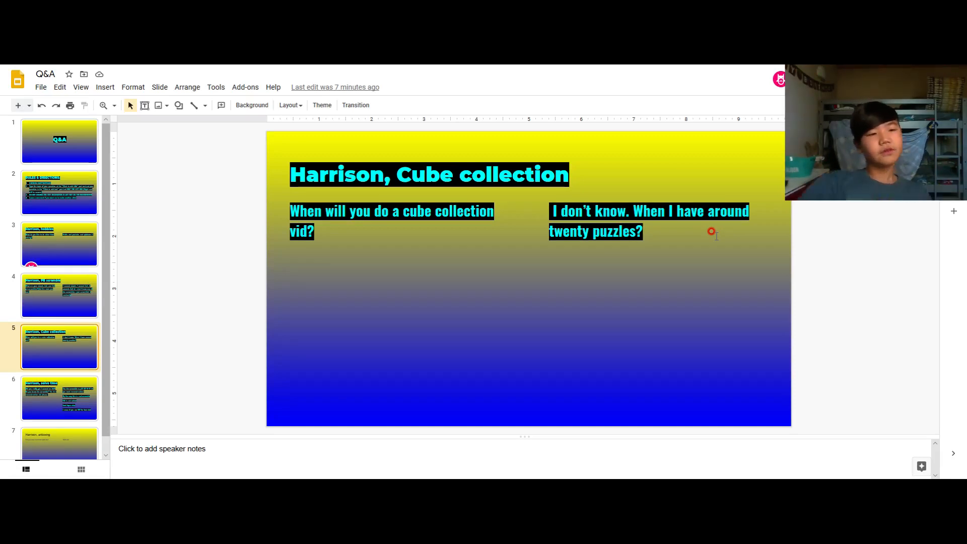
# Step: Open slide 6, 'Harrison, solve time', answering the 1-second 3x3 question
pyautogui.click(59, 398)
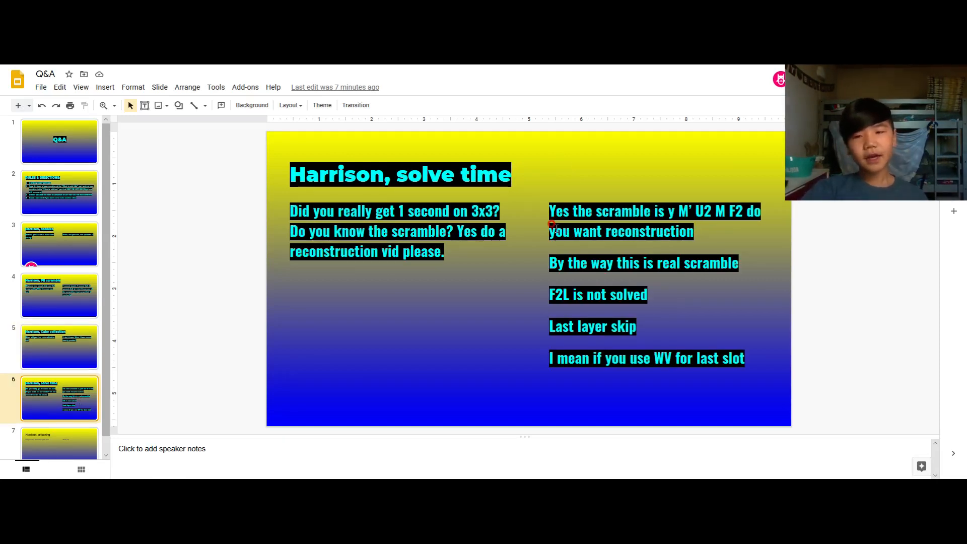
pyautogui.moveTo(544, 241)
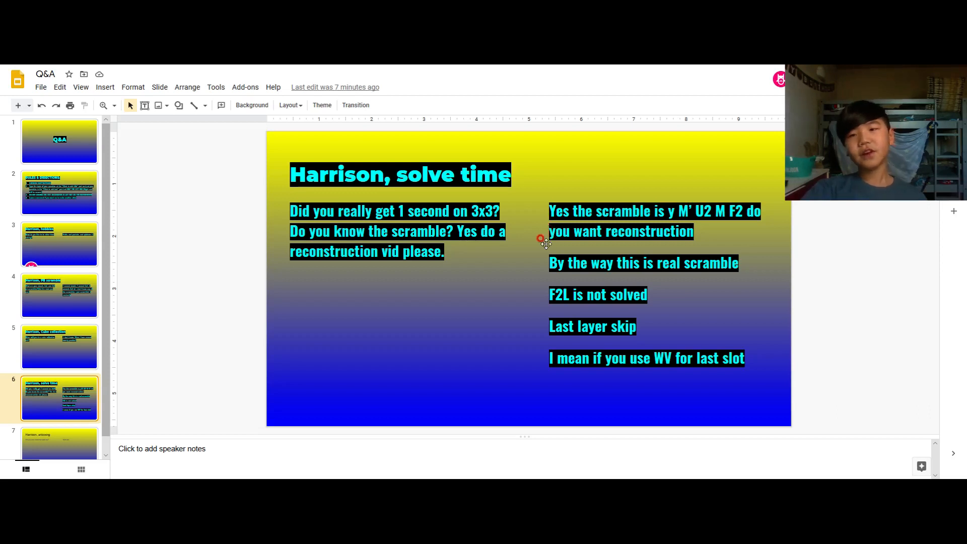
pyautogui.moveTo(544, 319)
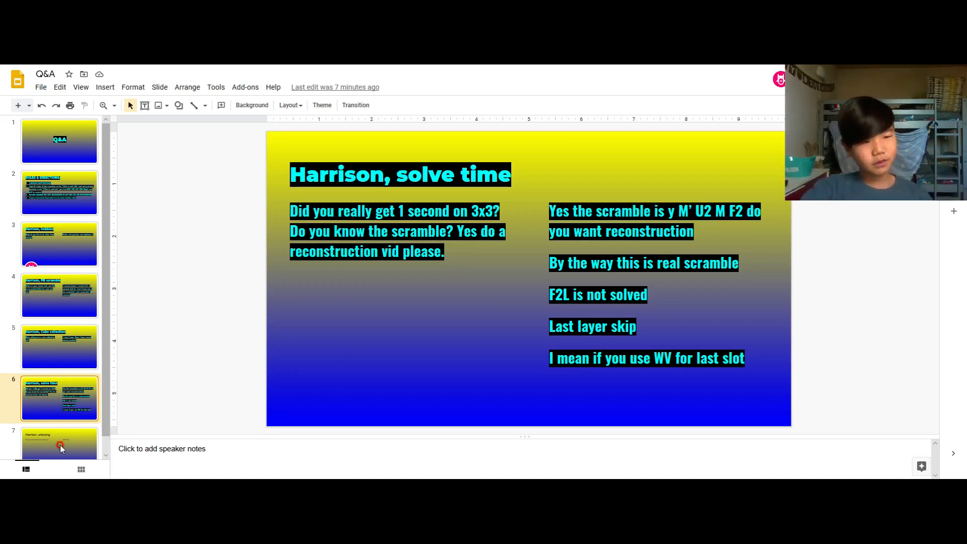
# Step: Open slide 7, 'Harrison, unboxing', with the qboid question and 'Yeah duh' answer
pyautogui.click(60, 444)
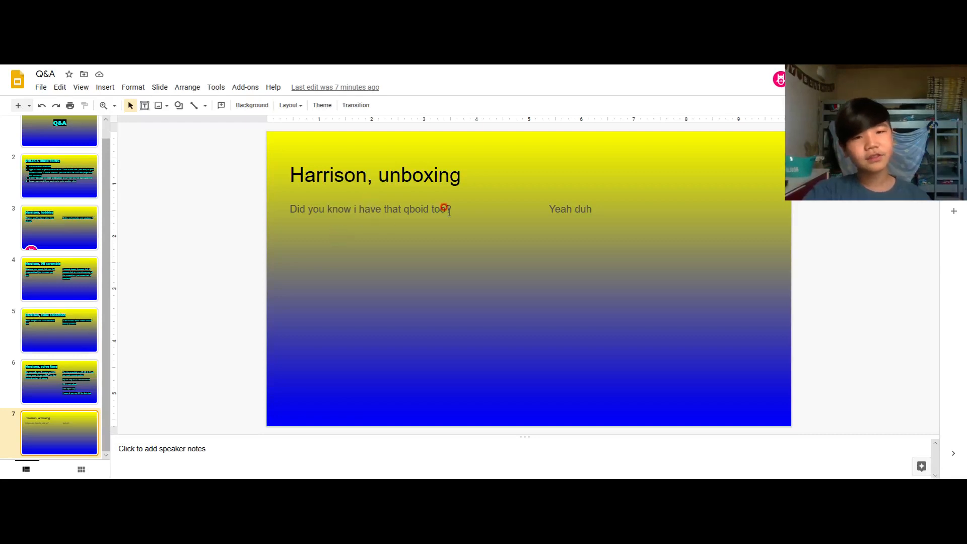
pyautogui.moveTo(591, 210)
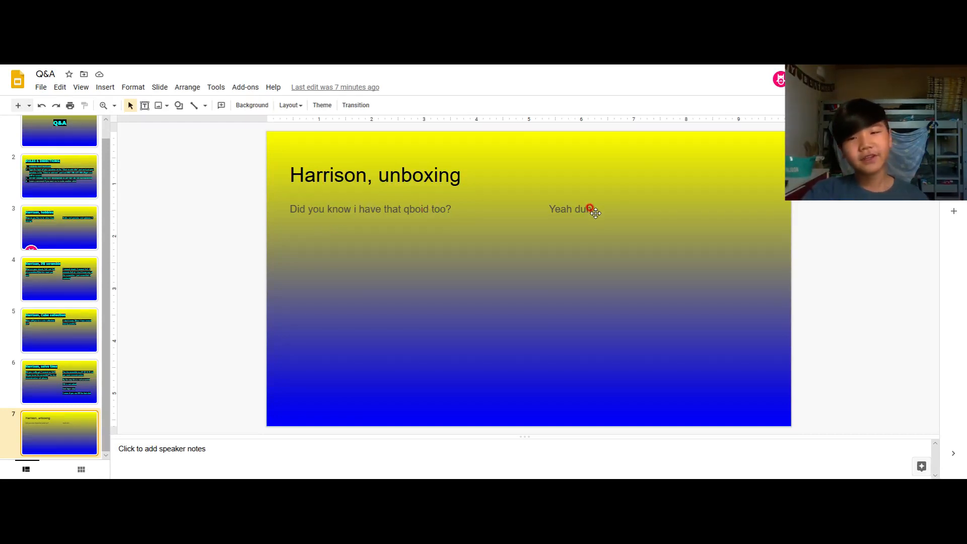